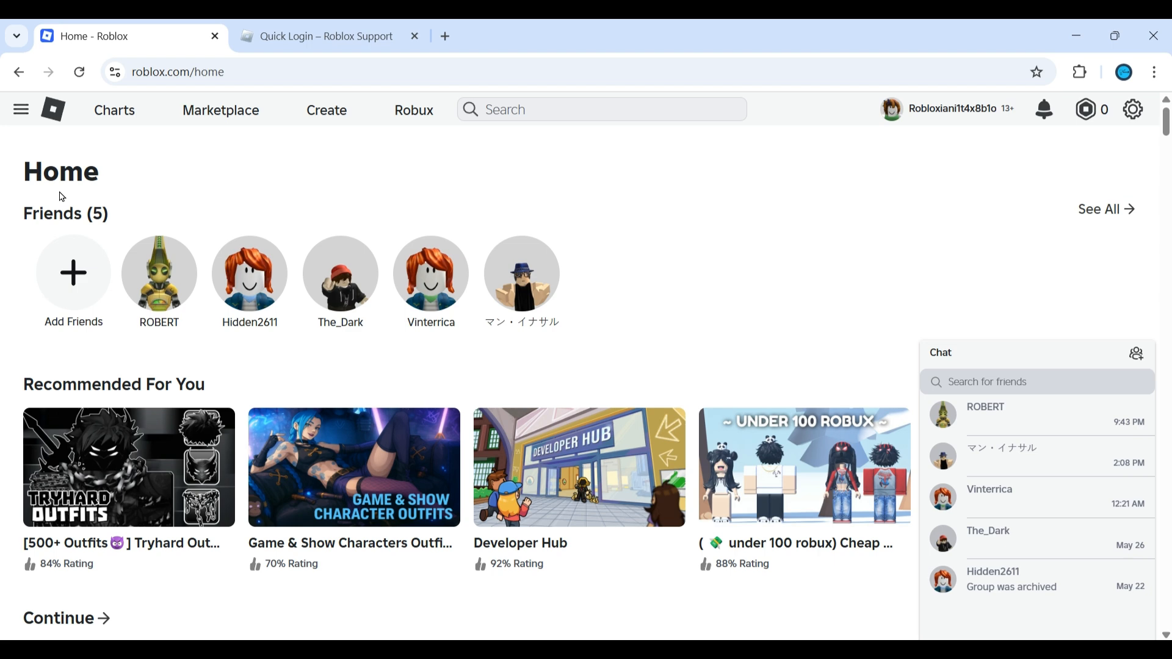
pyautogui.moveTo(63, 72)
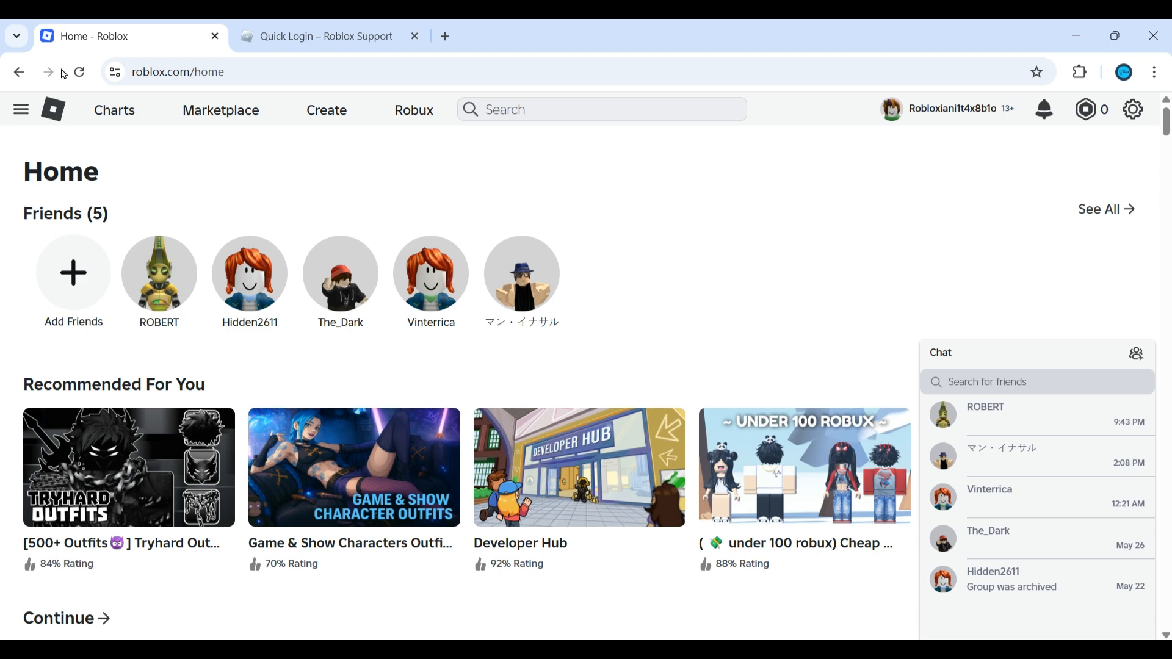
pyautogui.moveTo(444, 36)
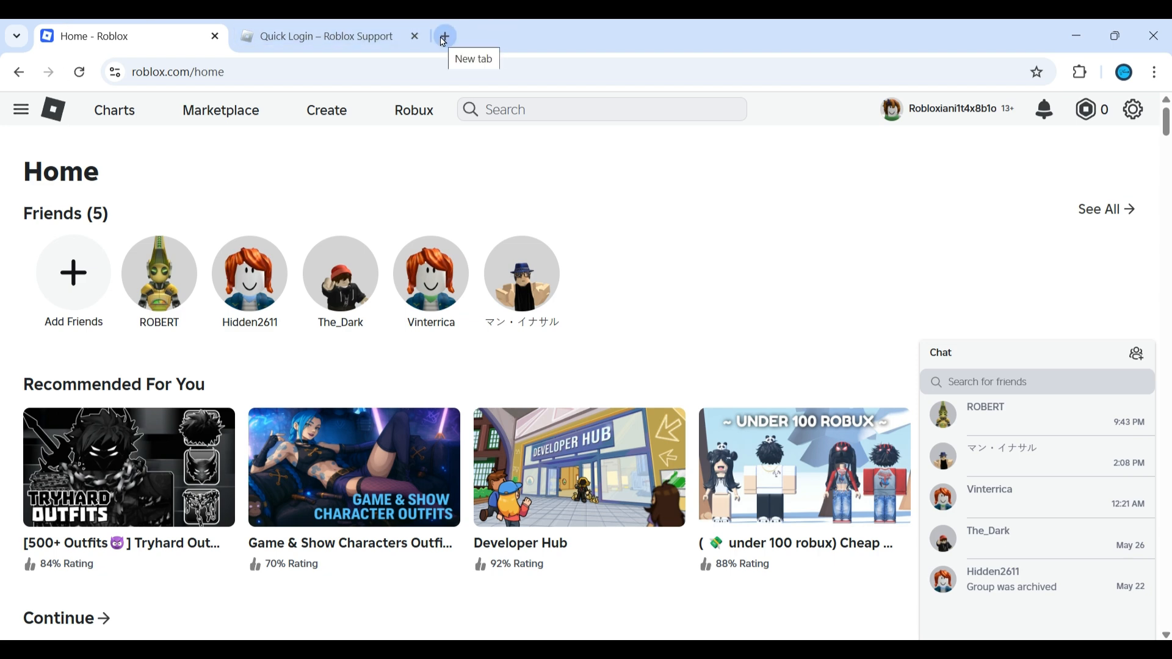
# - Search Google for "support roblox" in a new browser tab
pyautogui.click(444, 36)
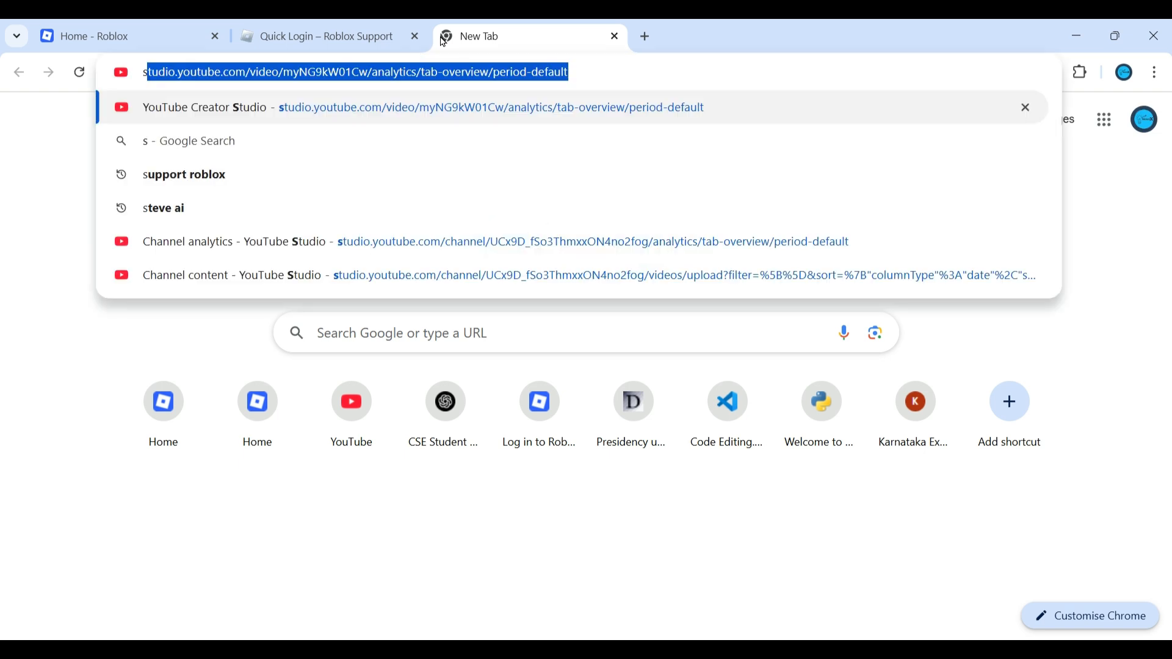
pyautogui.write('upport')
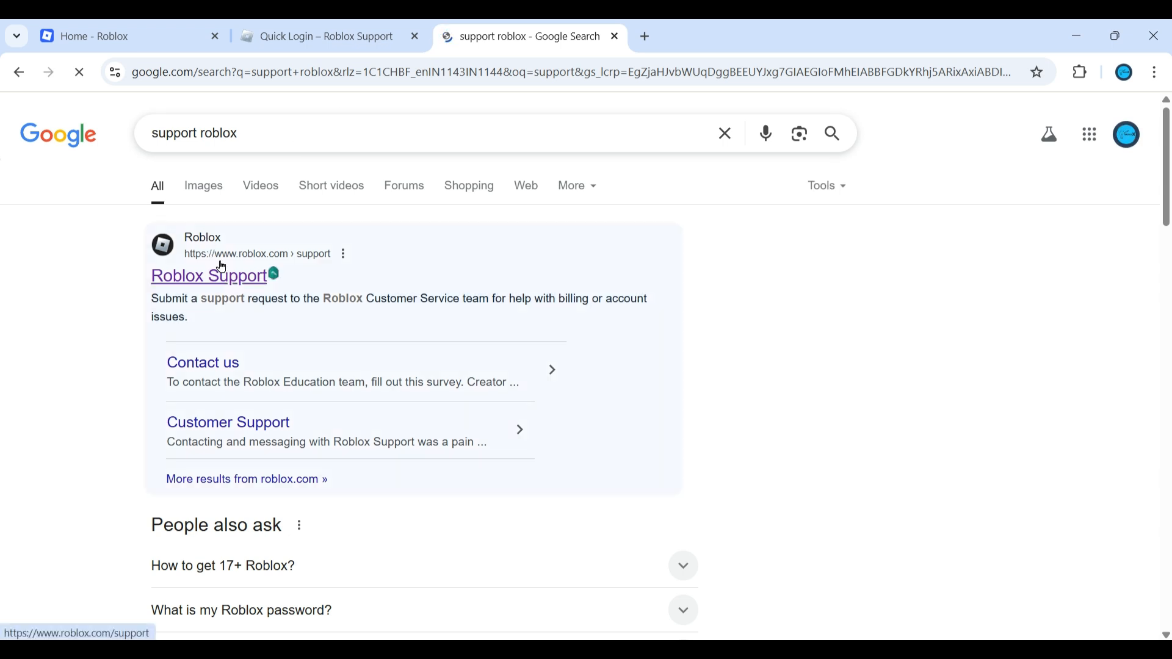
# - Go to the Roblox Support contact form and choose PC as the problem device
pyautogui.click(210, 275)
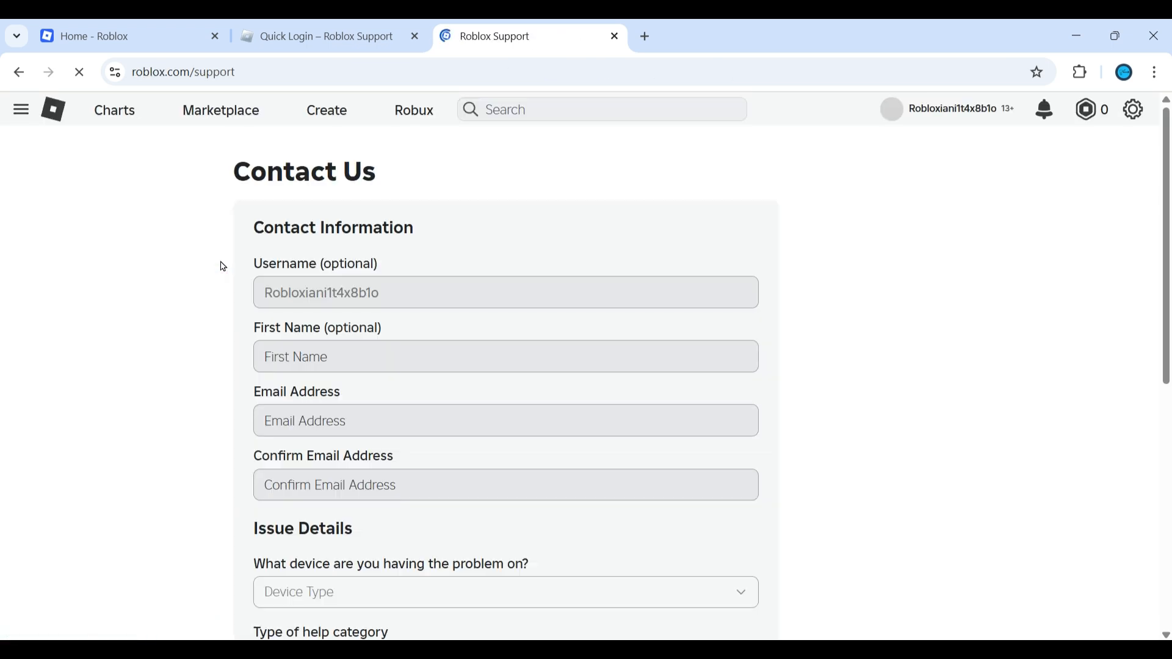
pyautogui.scroll(-3)
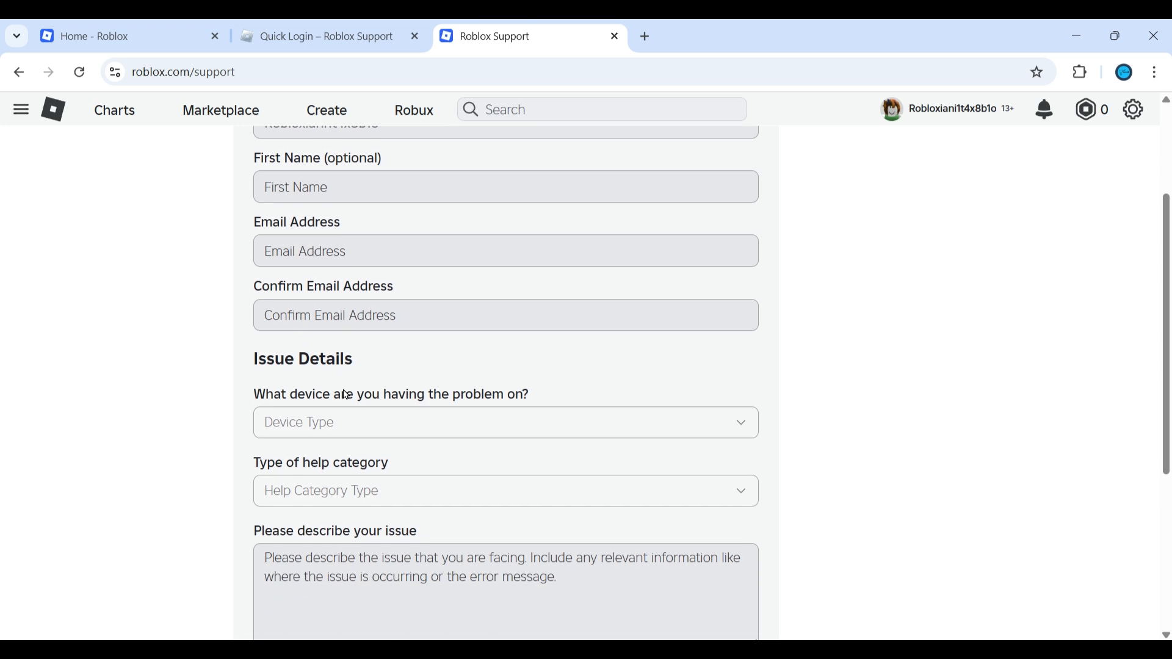
pyautogui.scroll(-3)
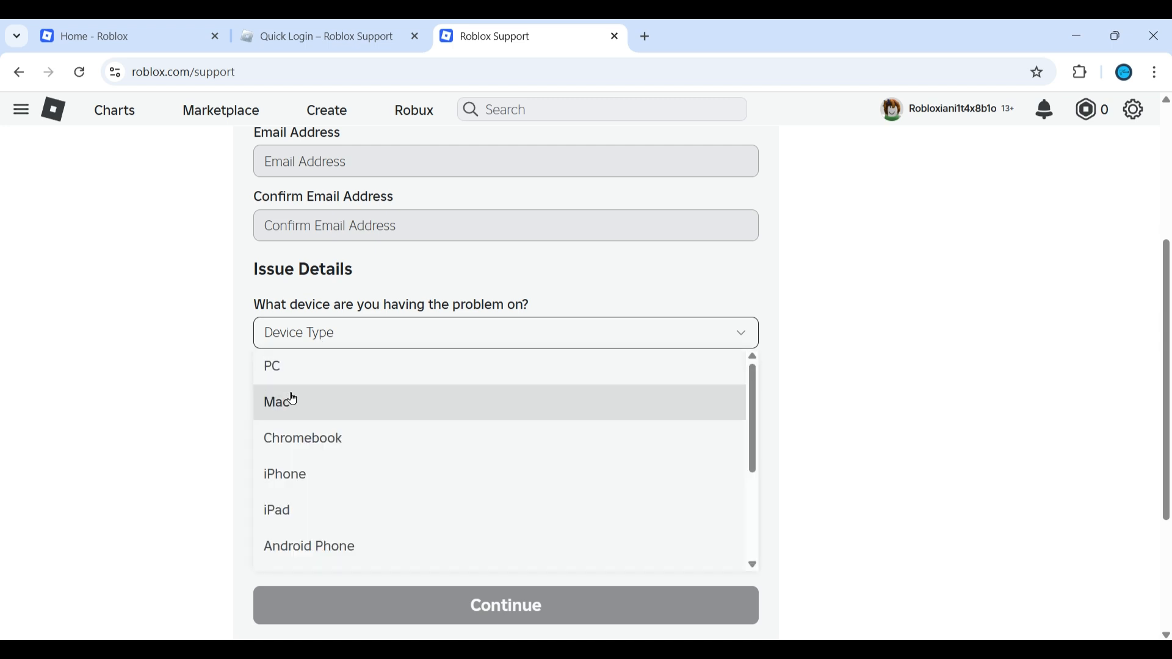
pyautogui.click(271, 365)
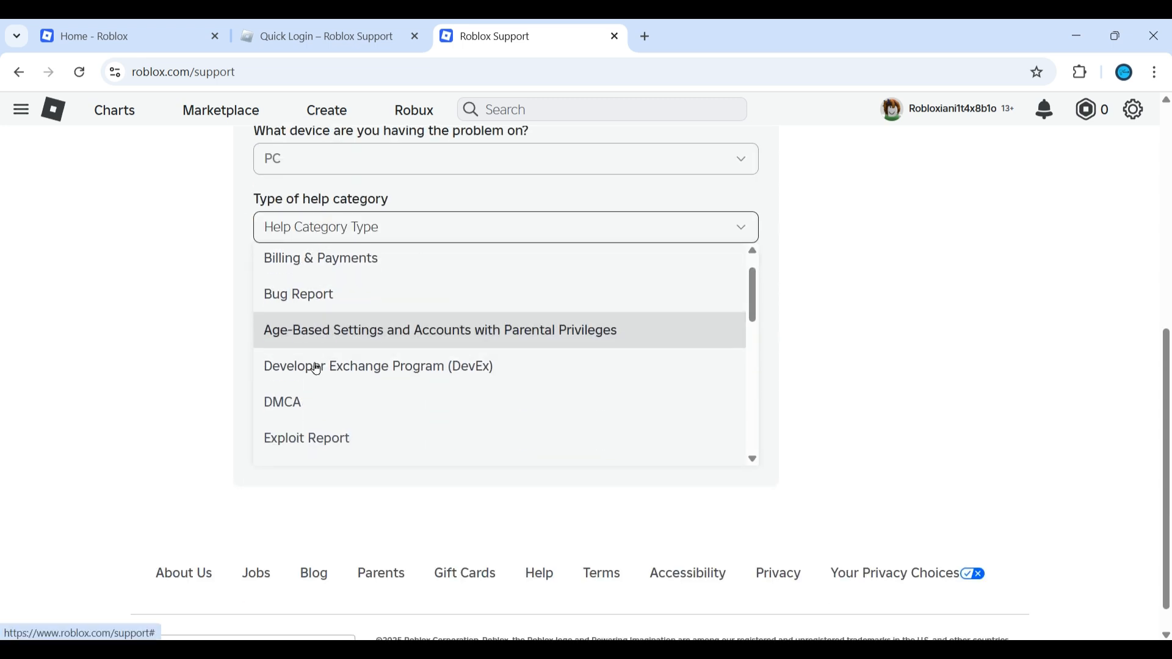
# - Scroll down the form to reach the Help Category dropdown
pyautogui.scroll(-3)
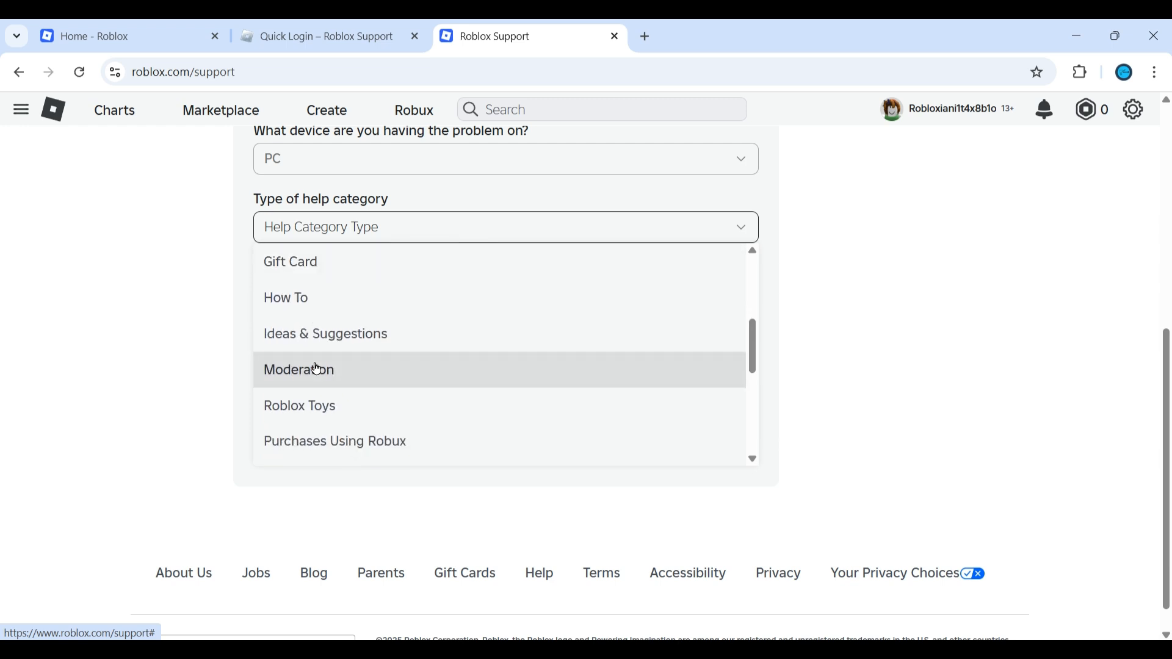
pyautogui.scroll(-3)
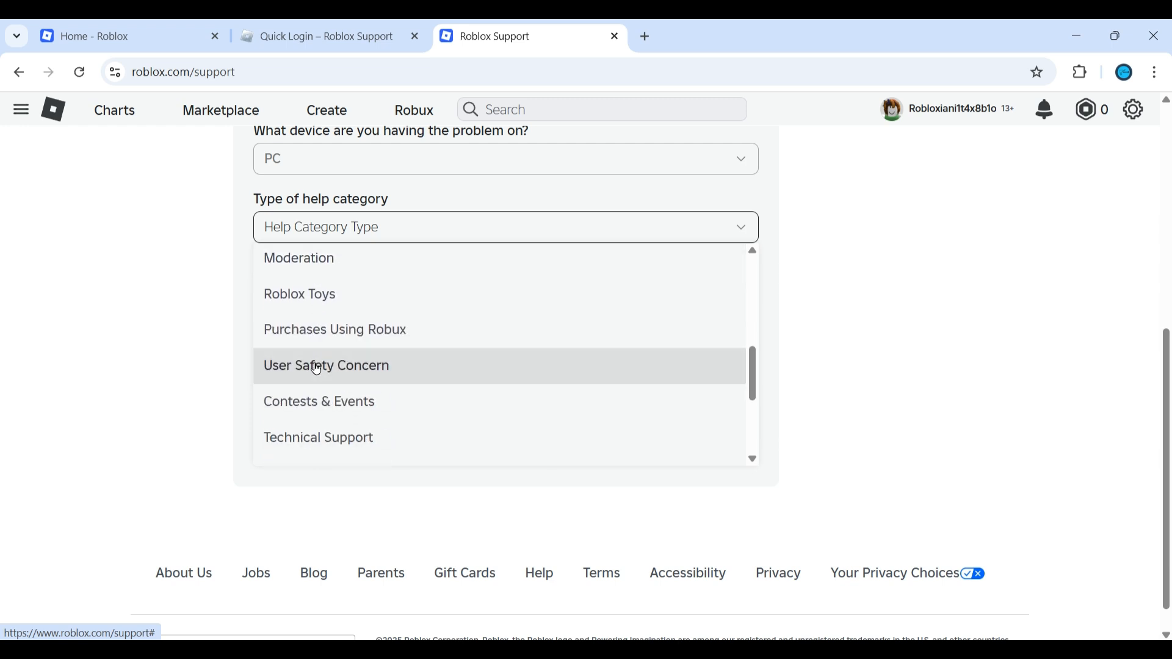
pyautogui.scroll(-3)
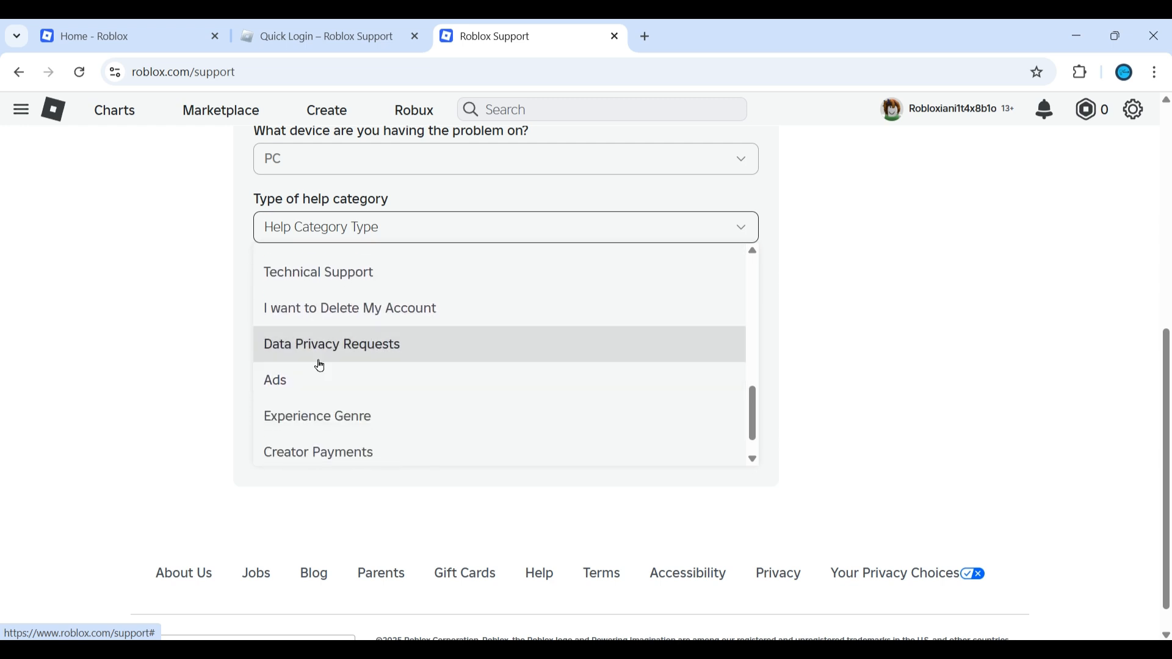
# - Choose Data Privacy Requests with the Right to be Forgotten (RTBF) subcategory
pyautogui.click(331, 343)
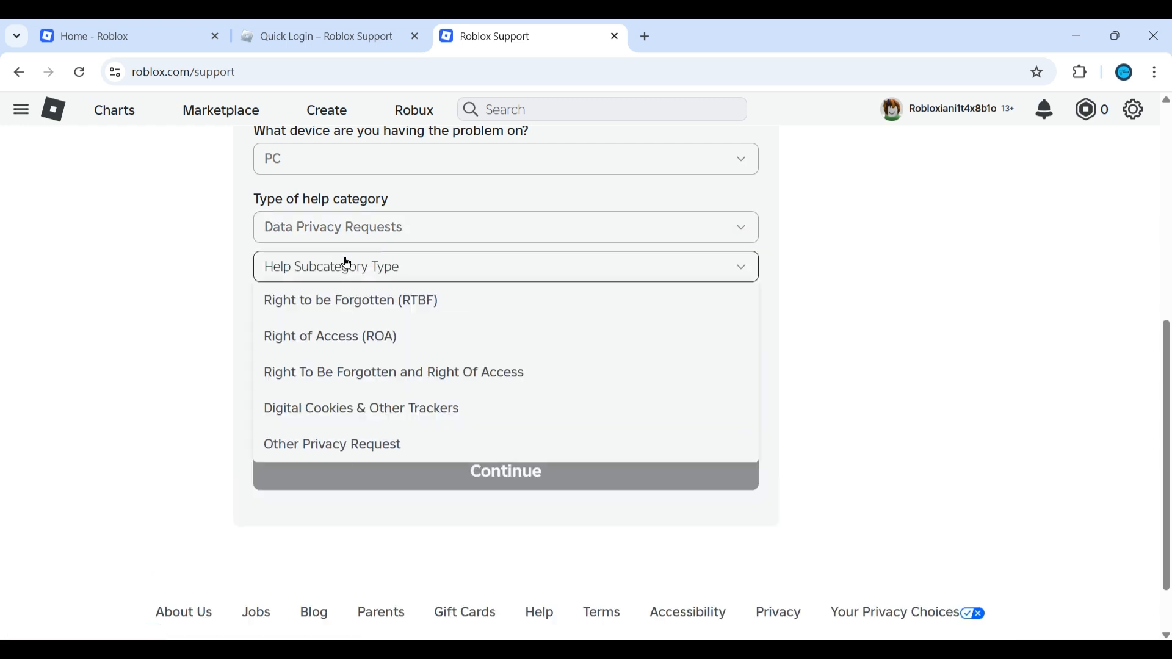
pyautogui.moveTo(332, 443)
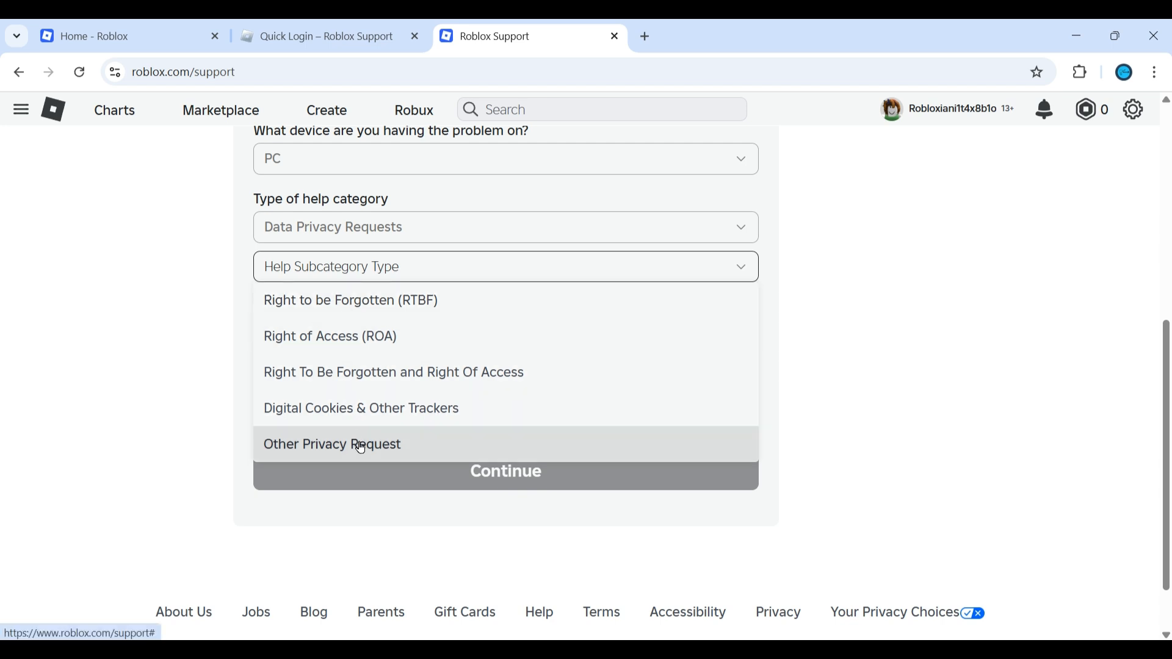
pyautogui.click(350, 299)
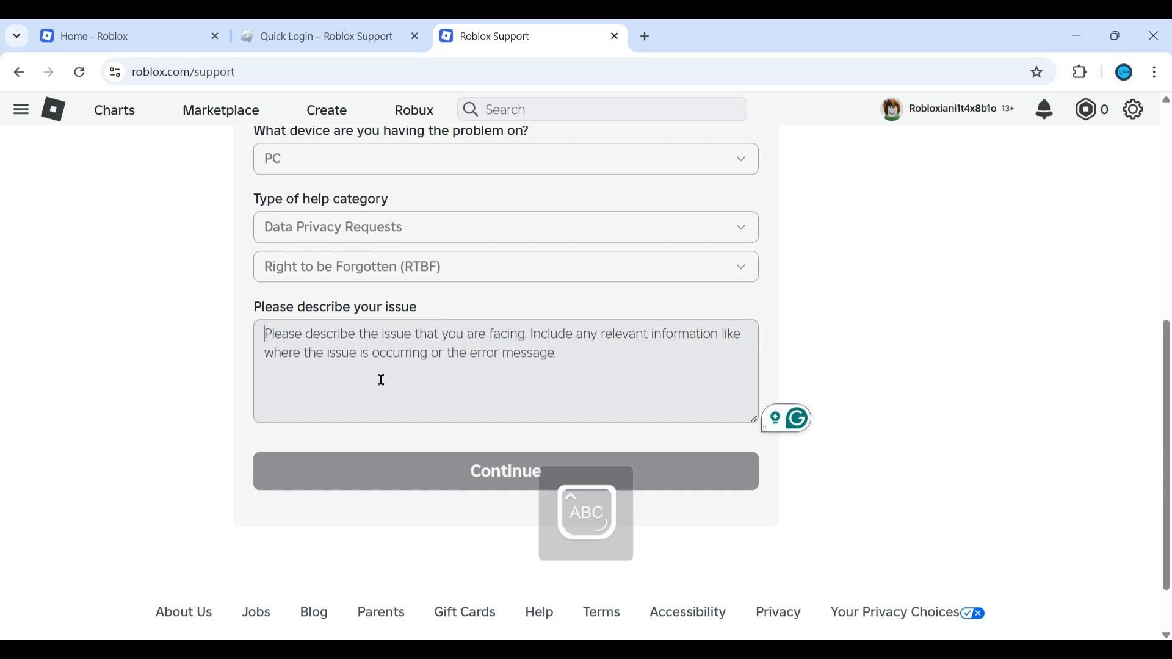
# - Describe the issue: remove my previous usernames so others cannot see them, "Please help out."
pyautogui.write('I h')
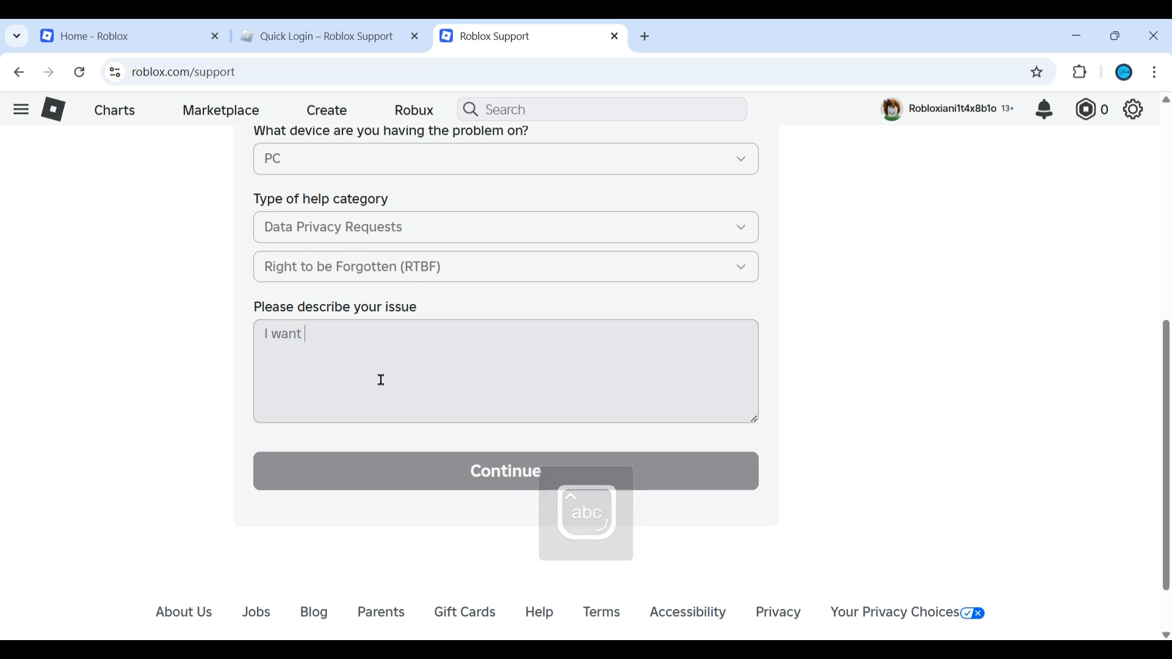
pyautogui.write('to remo')
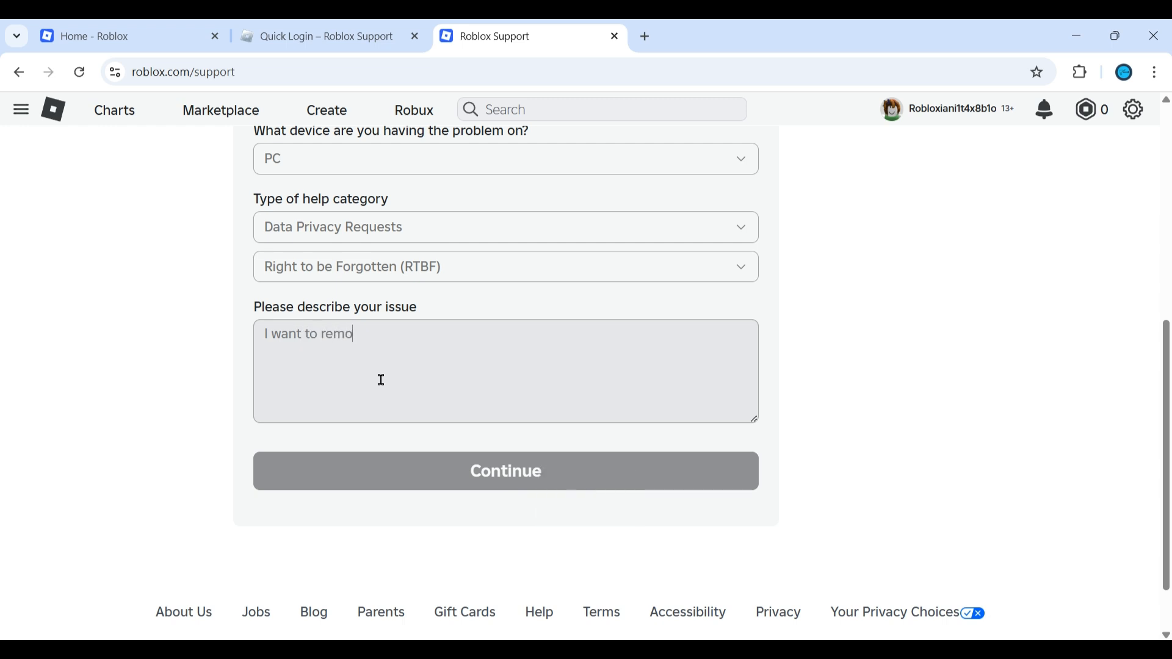
pyautogui.write('ve')
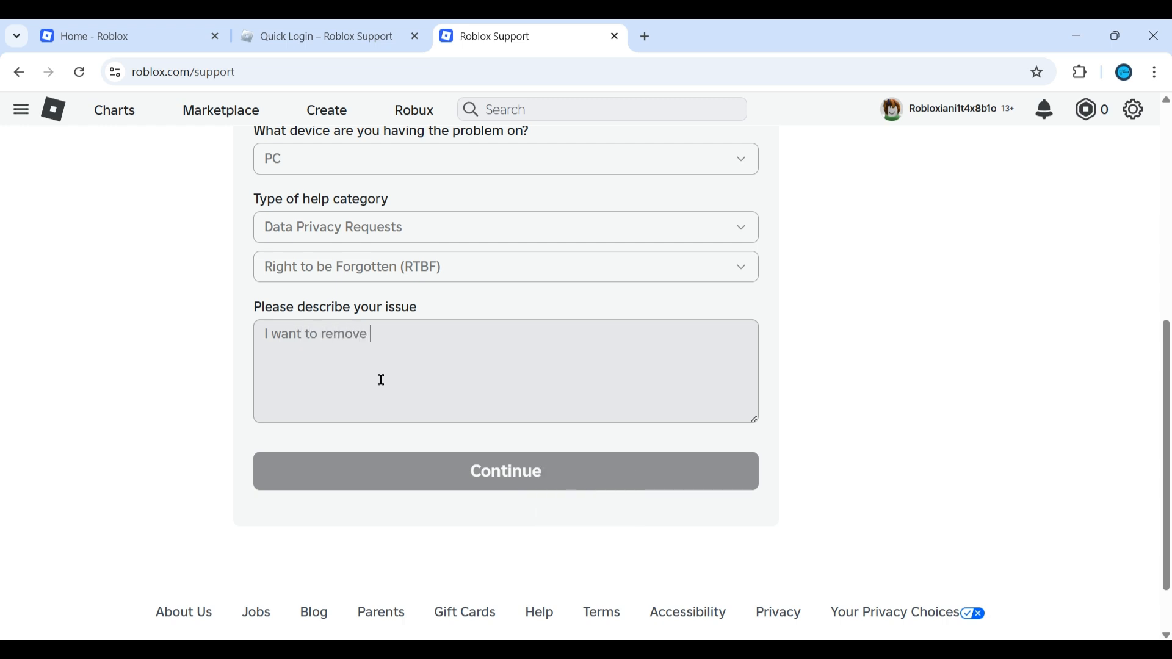
pyautogui.write('my previ')
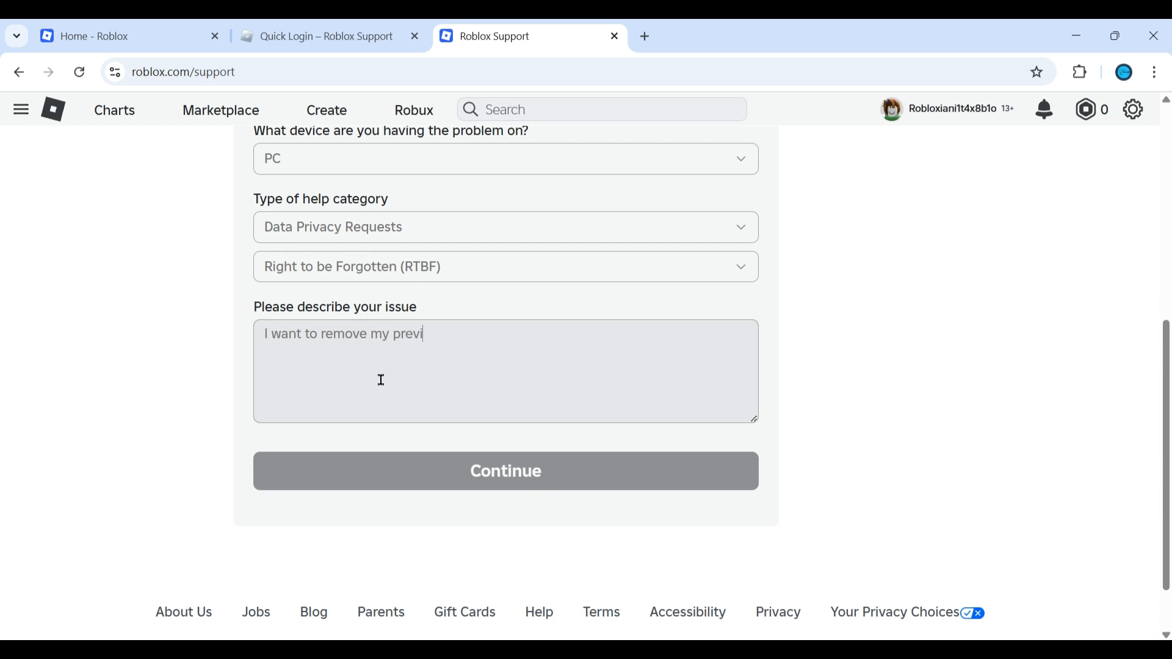
pyautogui.write('ous')
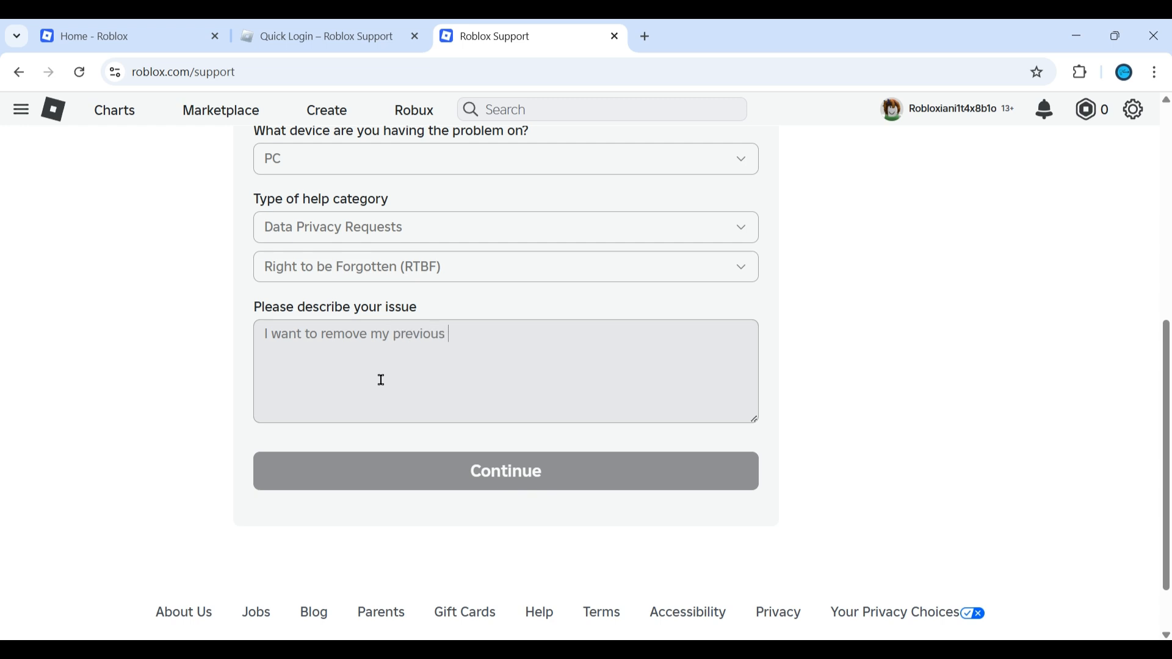
pyautogui.write('userna')
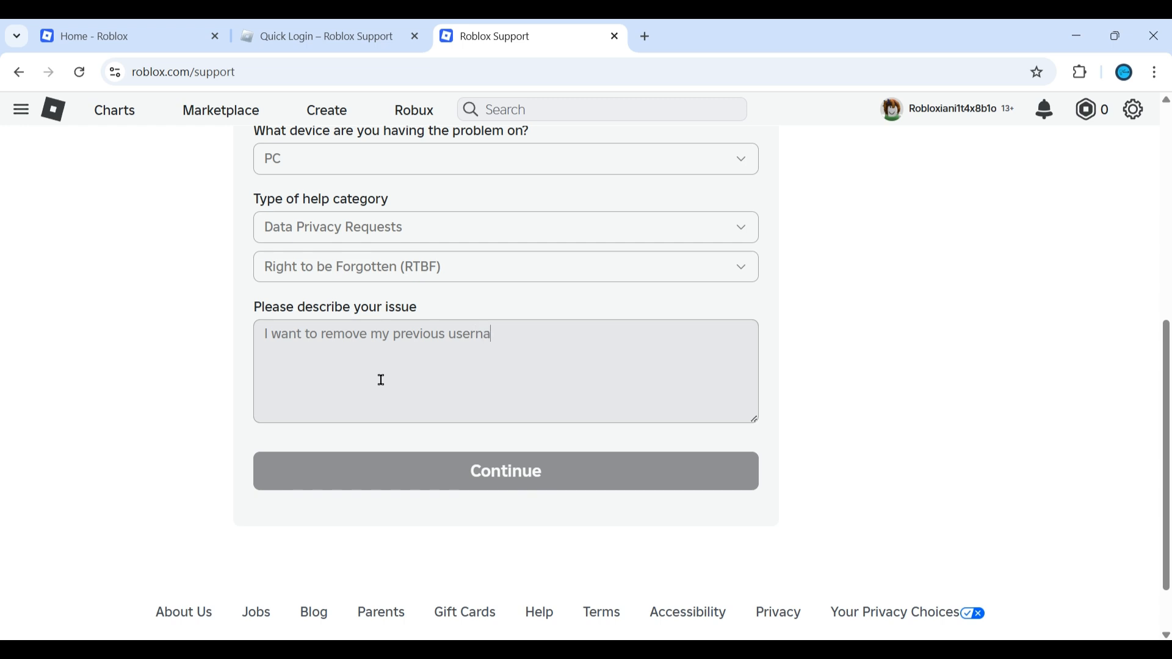
pyautogui.write('mes.')
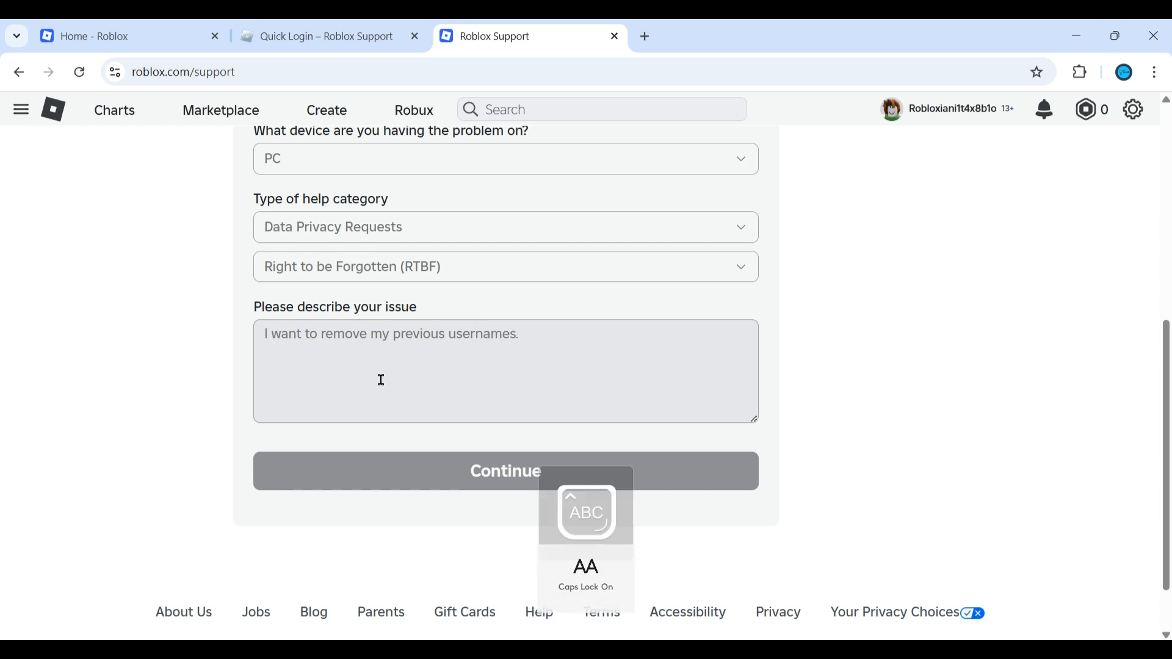
pyautogui.write('And')
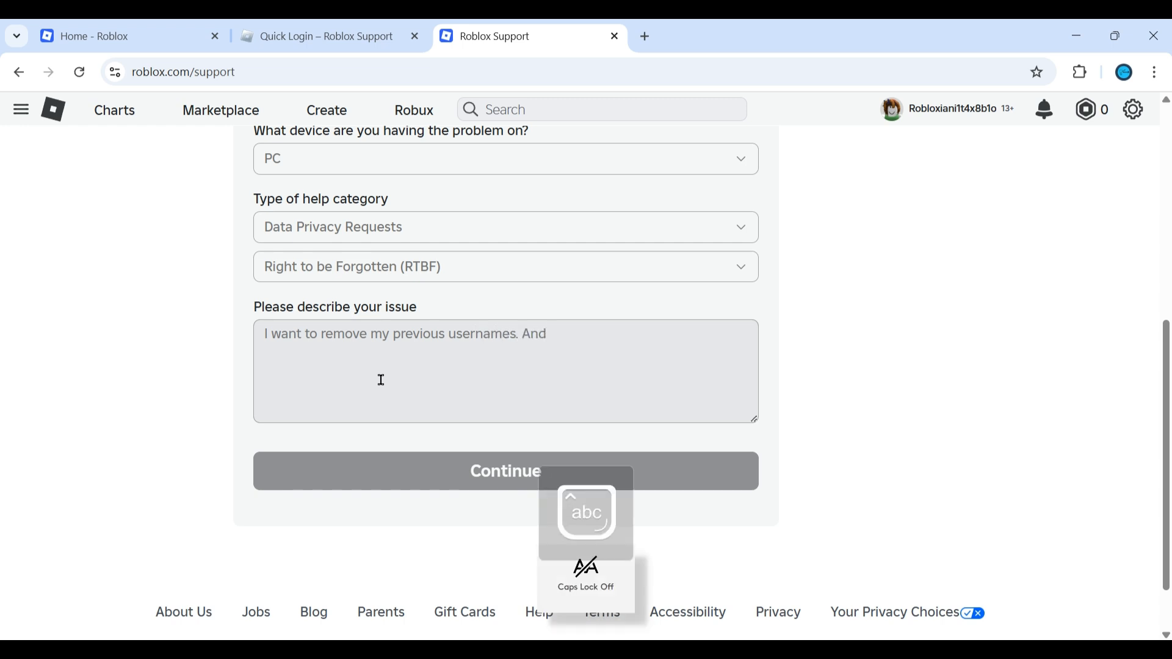
pyautogui.write("other's")
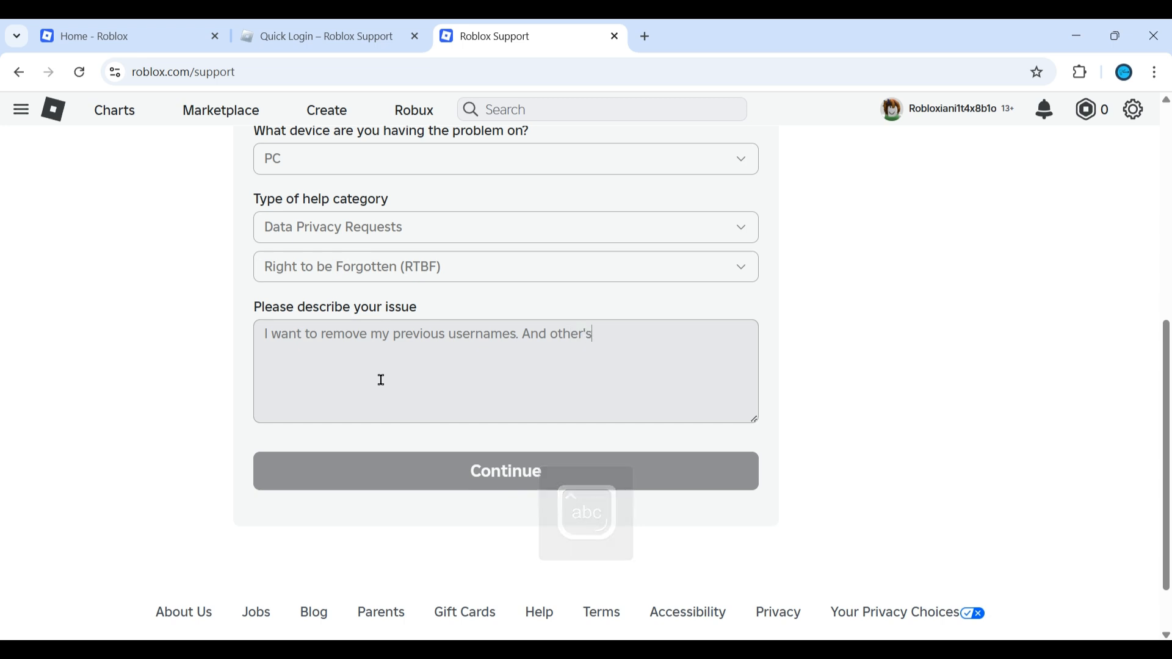
pyautogui.write('shou')
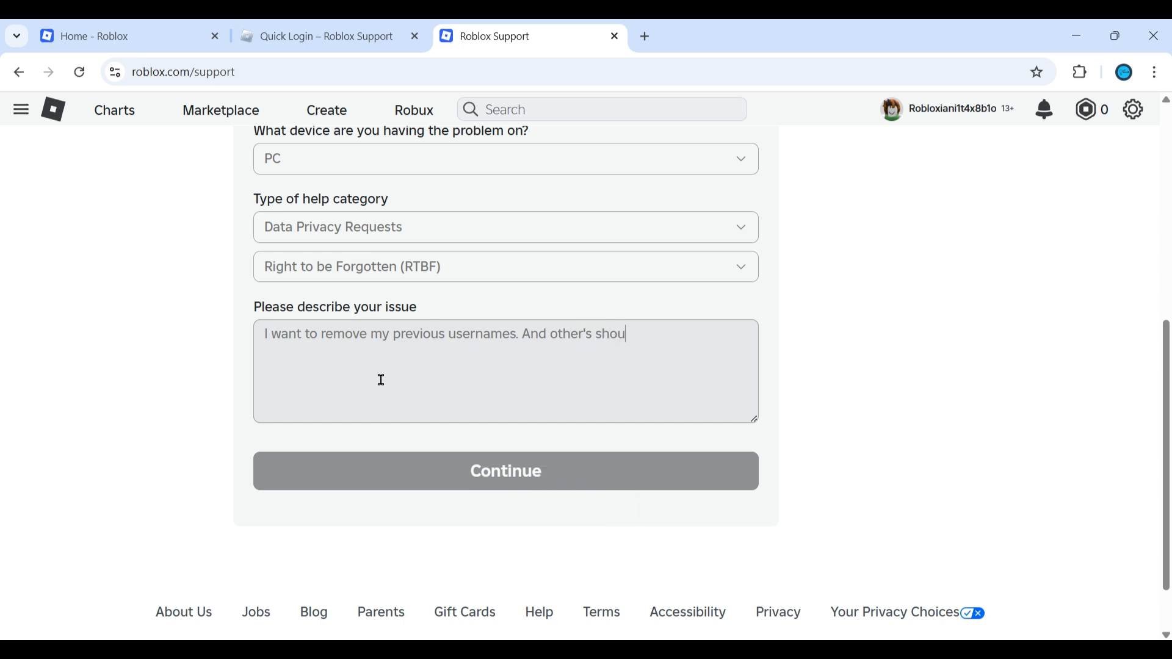
pyautogui.write('ld not be')
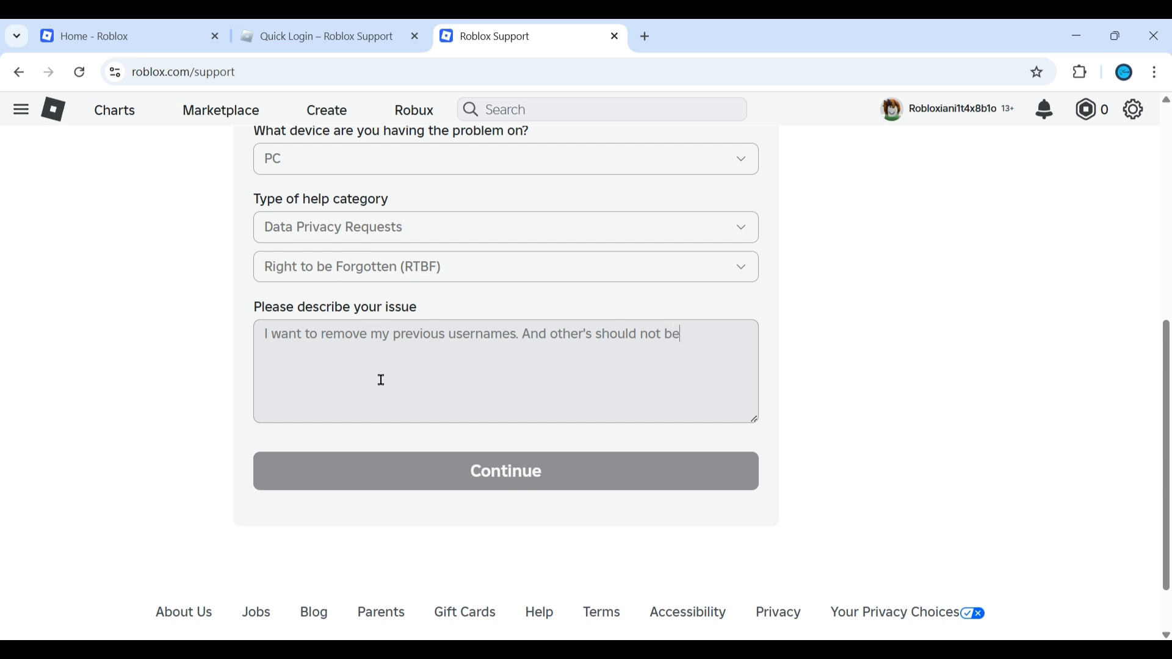
pyautogui.write('abl')
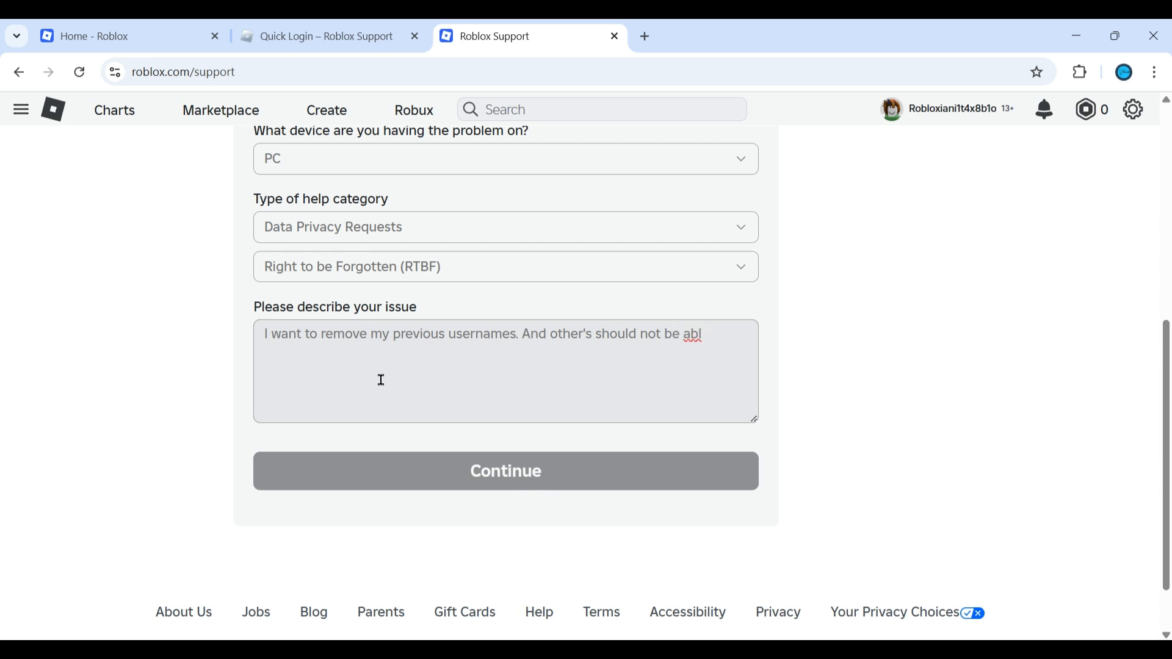
pyautogui.write('e to see. P')
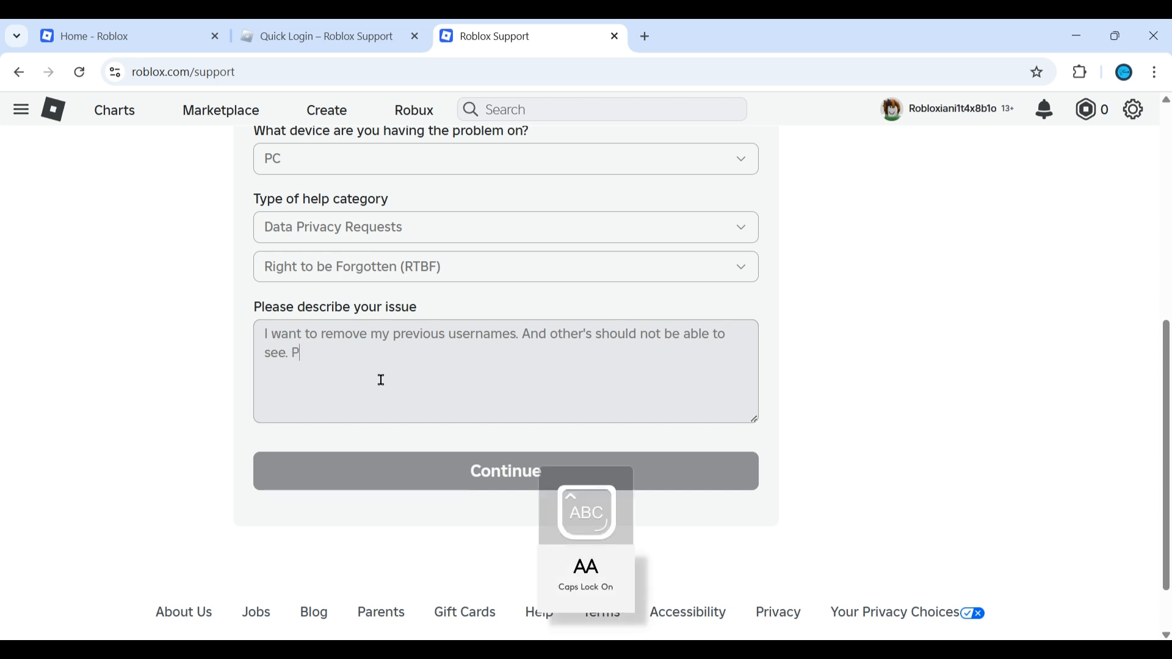
pyautogui.press('capslock')
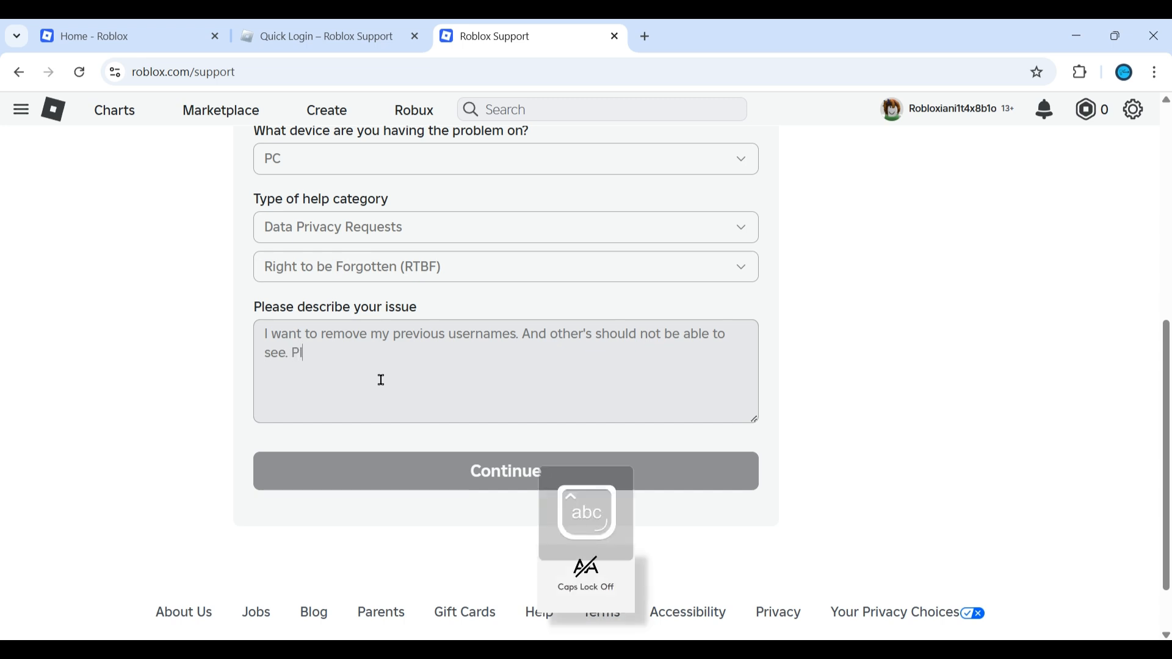
pyautogui.write('ease')
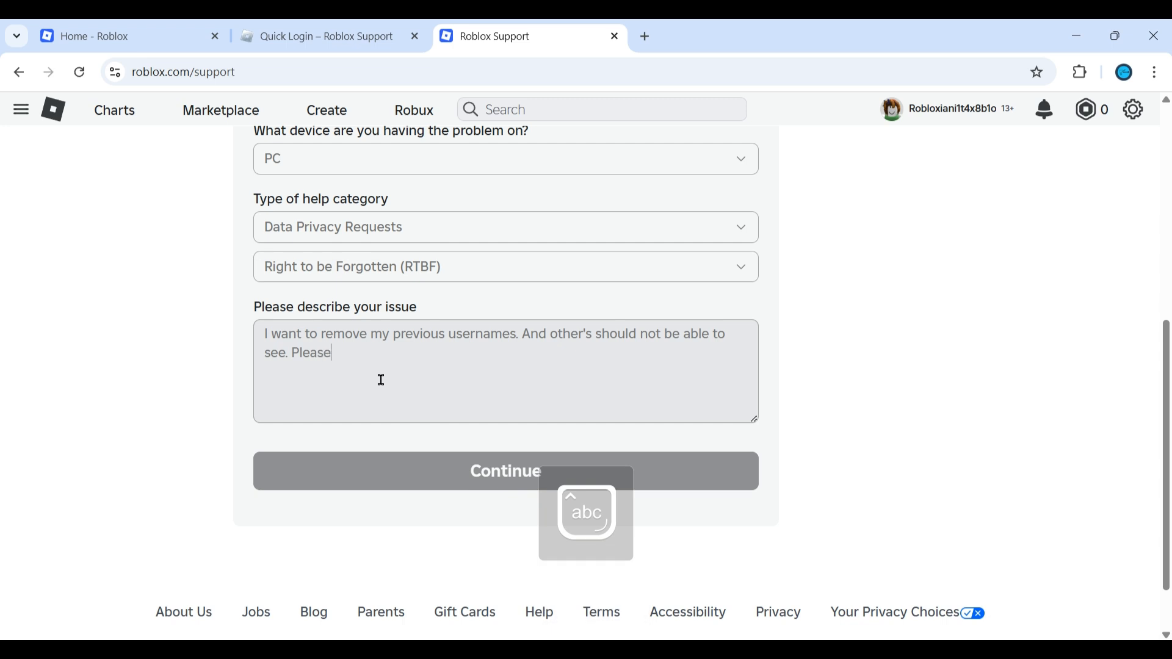
pyautogui.write('help')
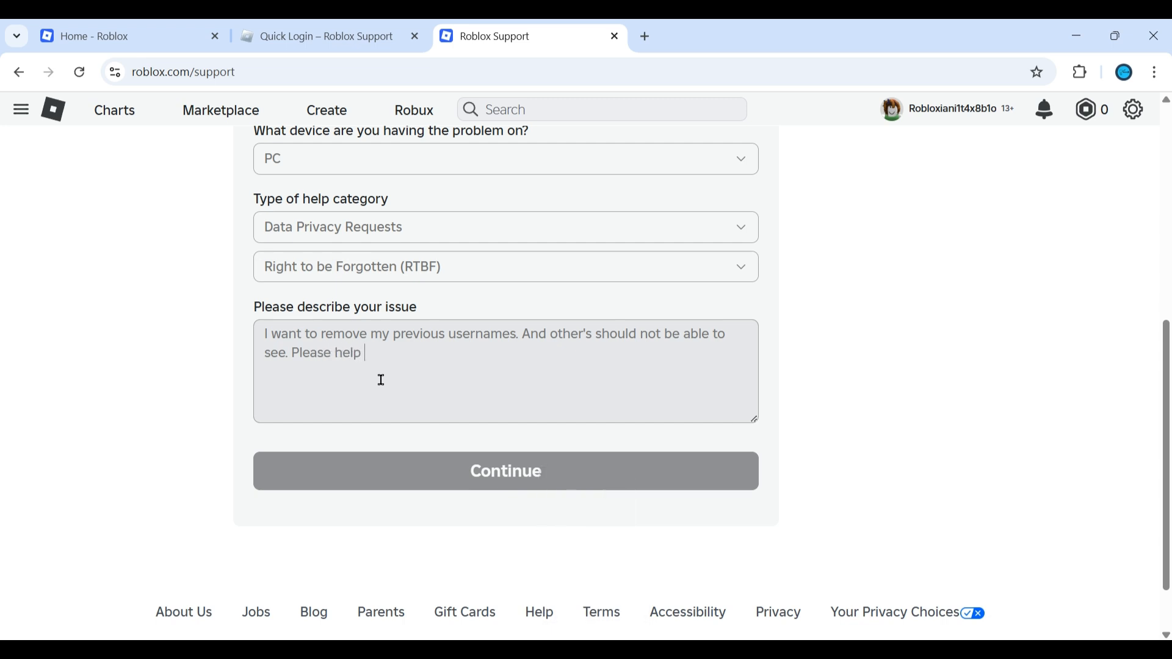
pyautogui.write('out.')
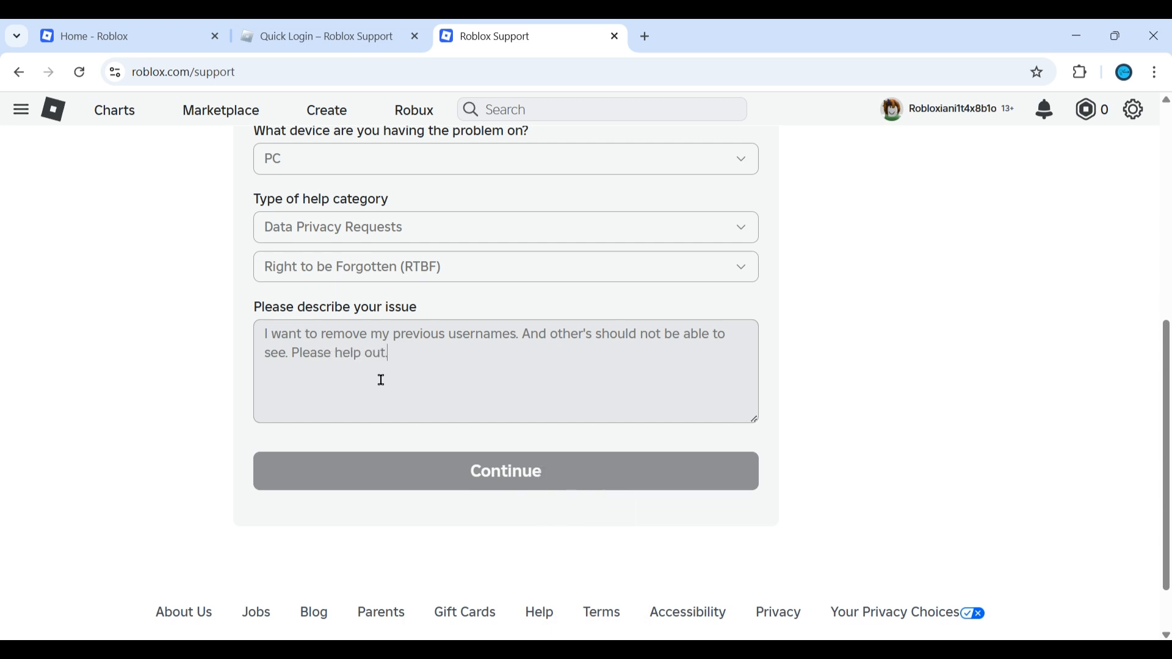